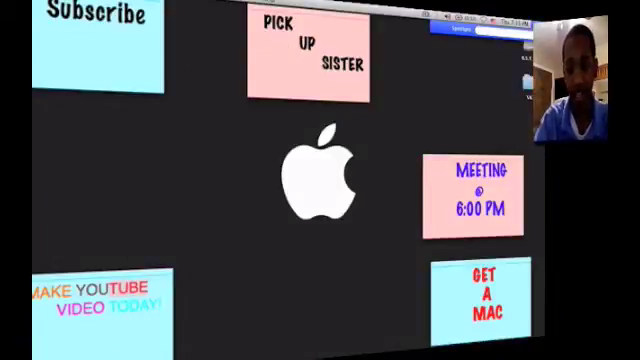
- Type note text including 'stl' and 'subscribe' into the new yellow sticky
type("stl")
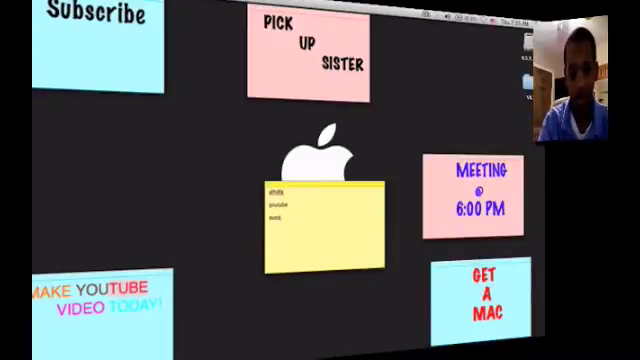
type("subscribe")
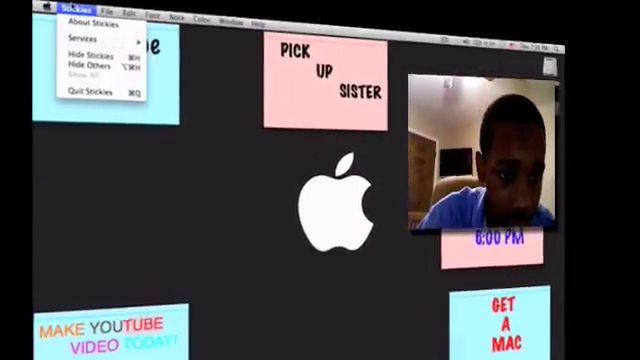
- Browse the Stickies, Edit and Font menus while repositioning the Meeting note
left_click(110, 14)
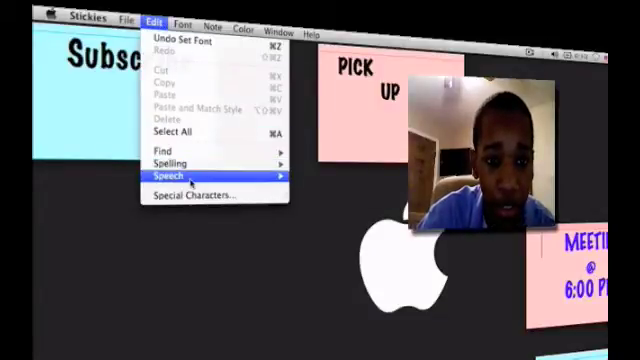
left_click(183, 20)
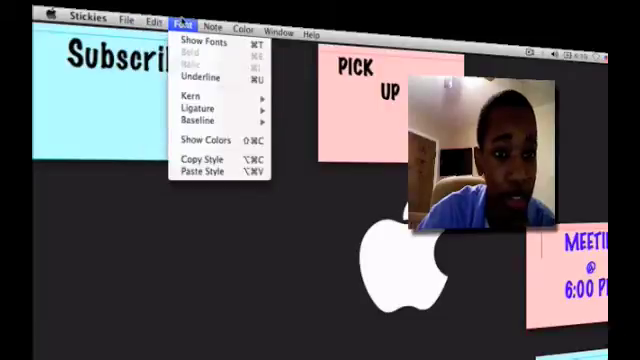
left_click(211, 18)
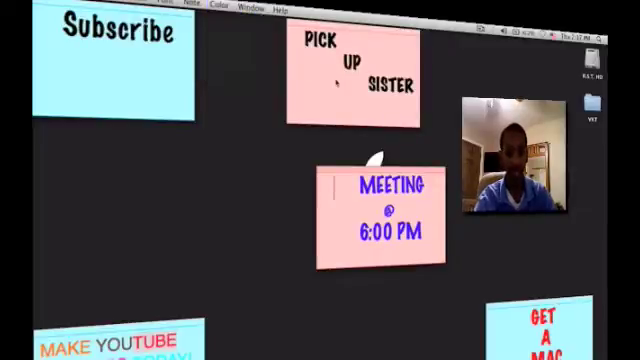
- Change the MEETING @ 6:00 PM note's color from pink to Yellow
left_click(220, 10)
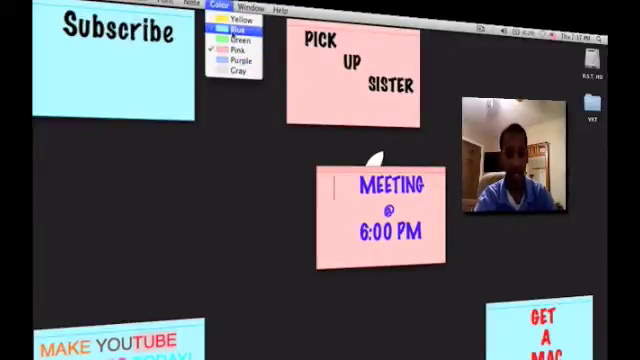
left_click(240, 40)
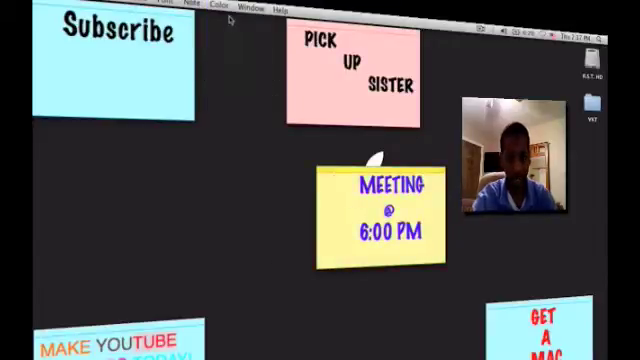
left_click(250, 5)
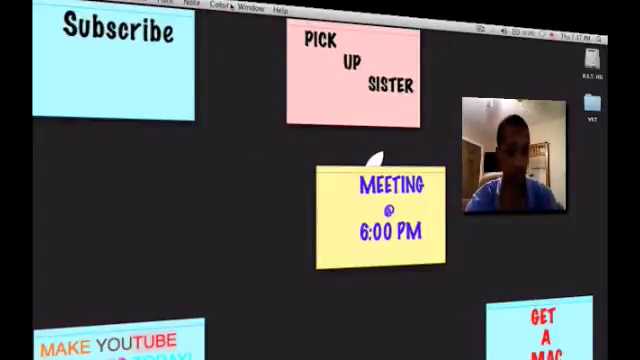
left_click(271, 9)
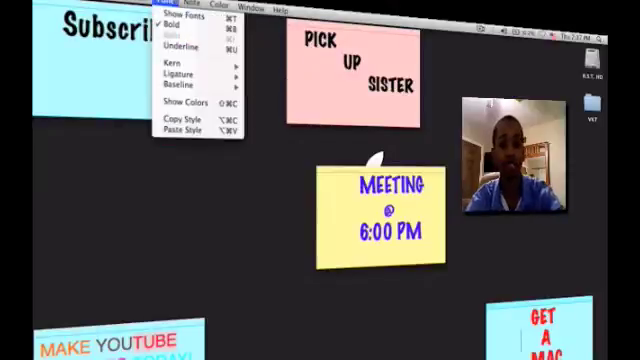
- Style the Subscribe note's text green and outlined via the Font menu
left_click(166, 6)
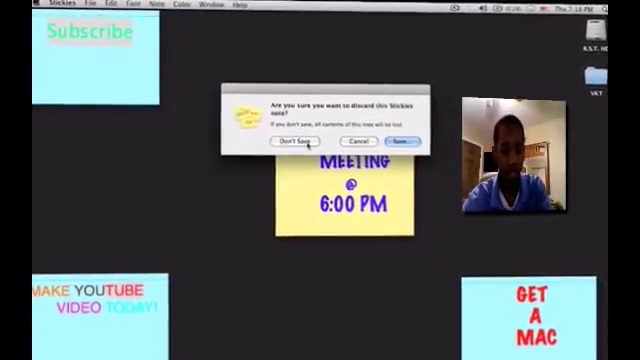
- Discard the closed note with Don't Save
left_click(289, 141)
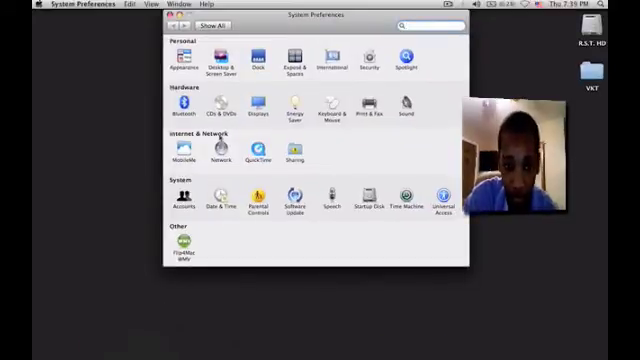
- Show the Login Items tab of the Accounts preferences
left_click(178, 197)
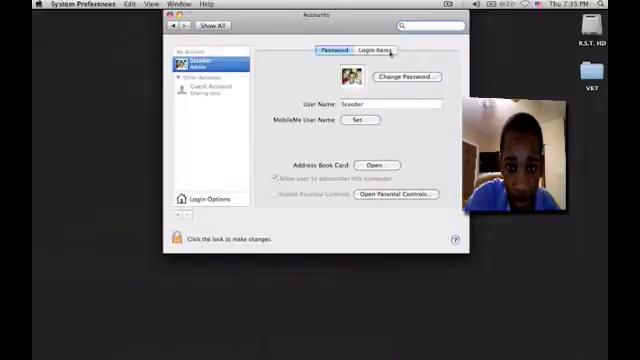
left_click(373, 50)
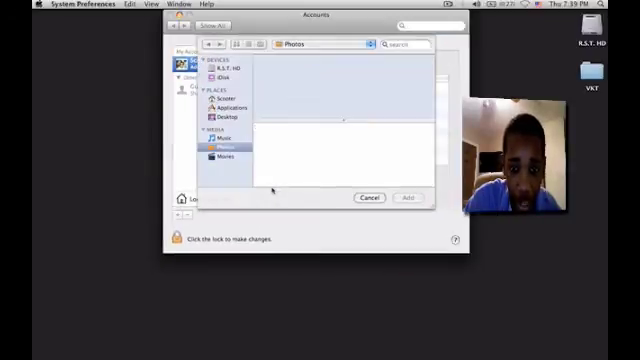
- Search the Applications folder for 'sts' in the login item file picker
left_click(228, 104)
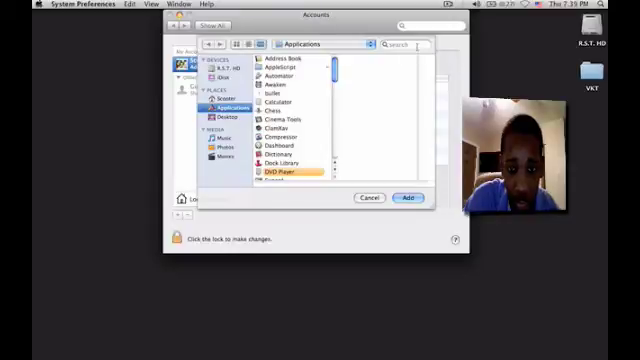
type("sts")
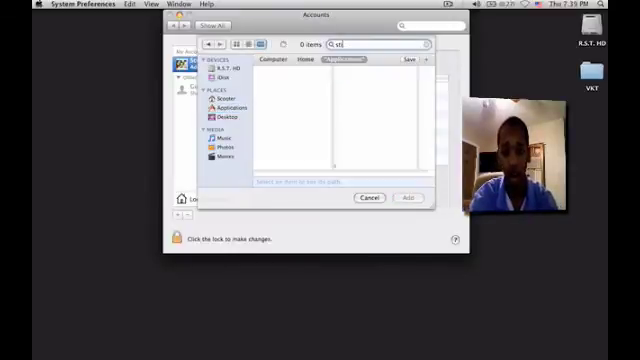